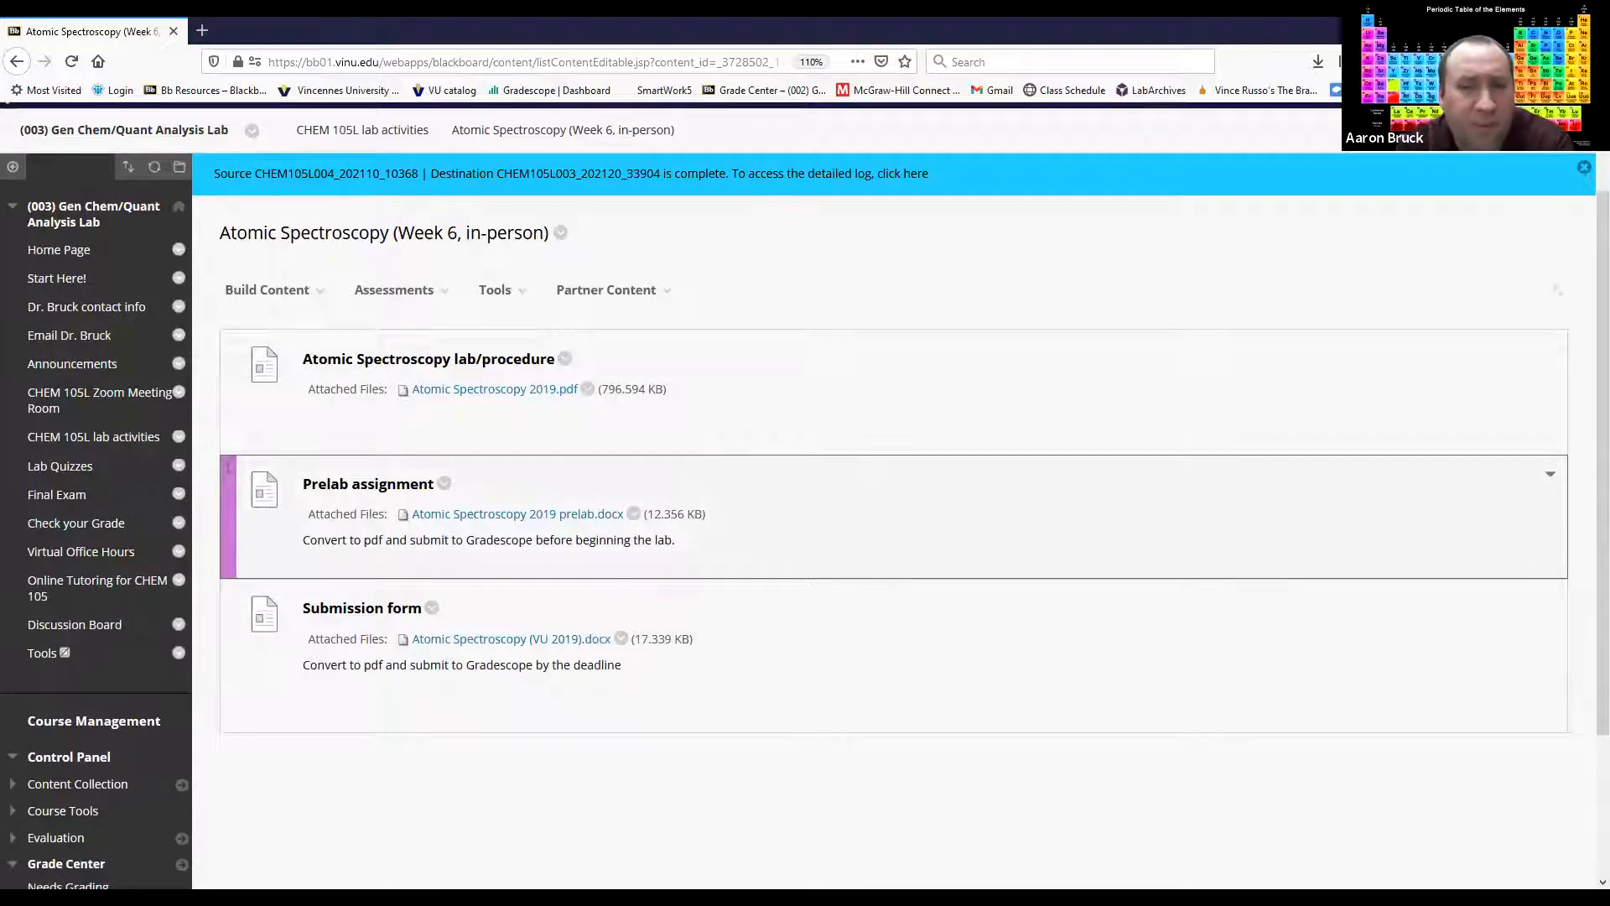
pyautogui.moveTo(1101, 473)
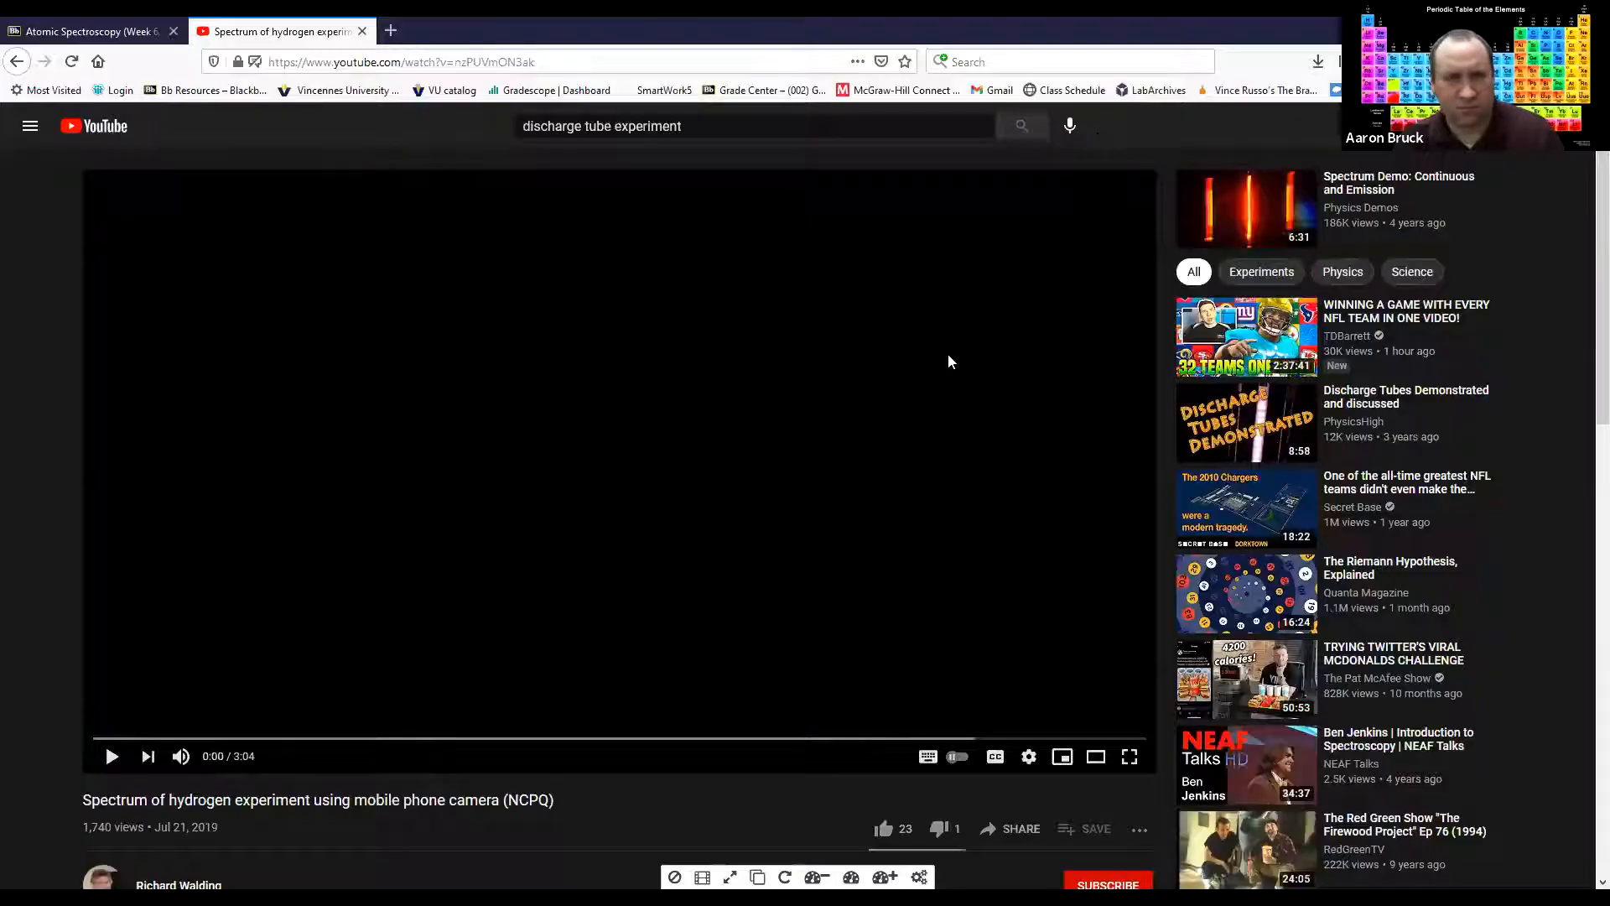
pyautogui.moveTo(1129, 757)
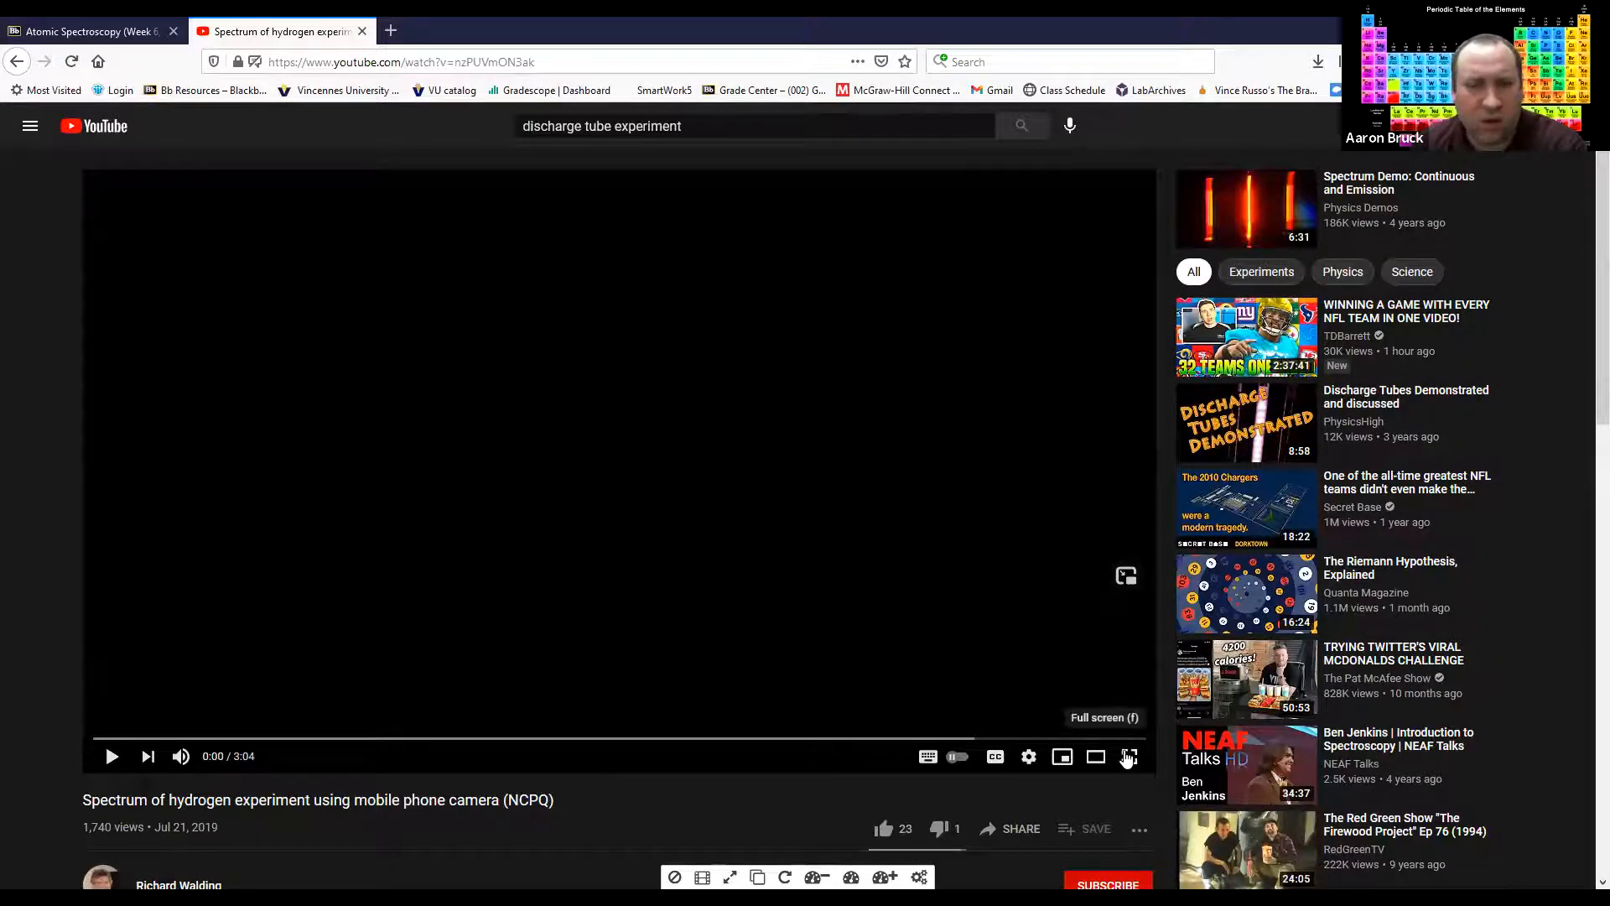
# Put the paused hydrogen spectrum experiment video into full screen
pyautogui.click(1128, 756)
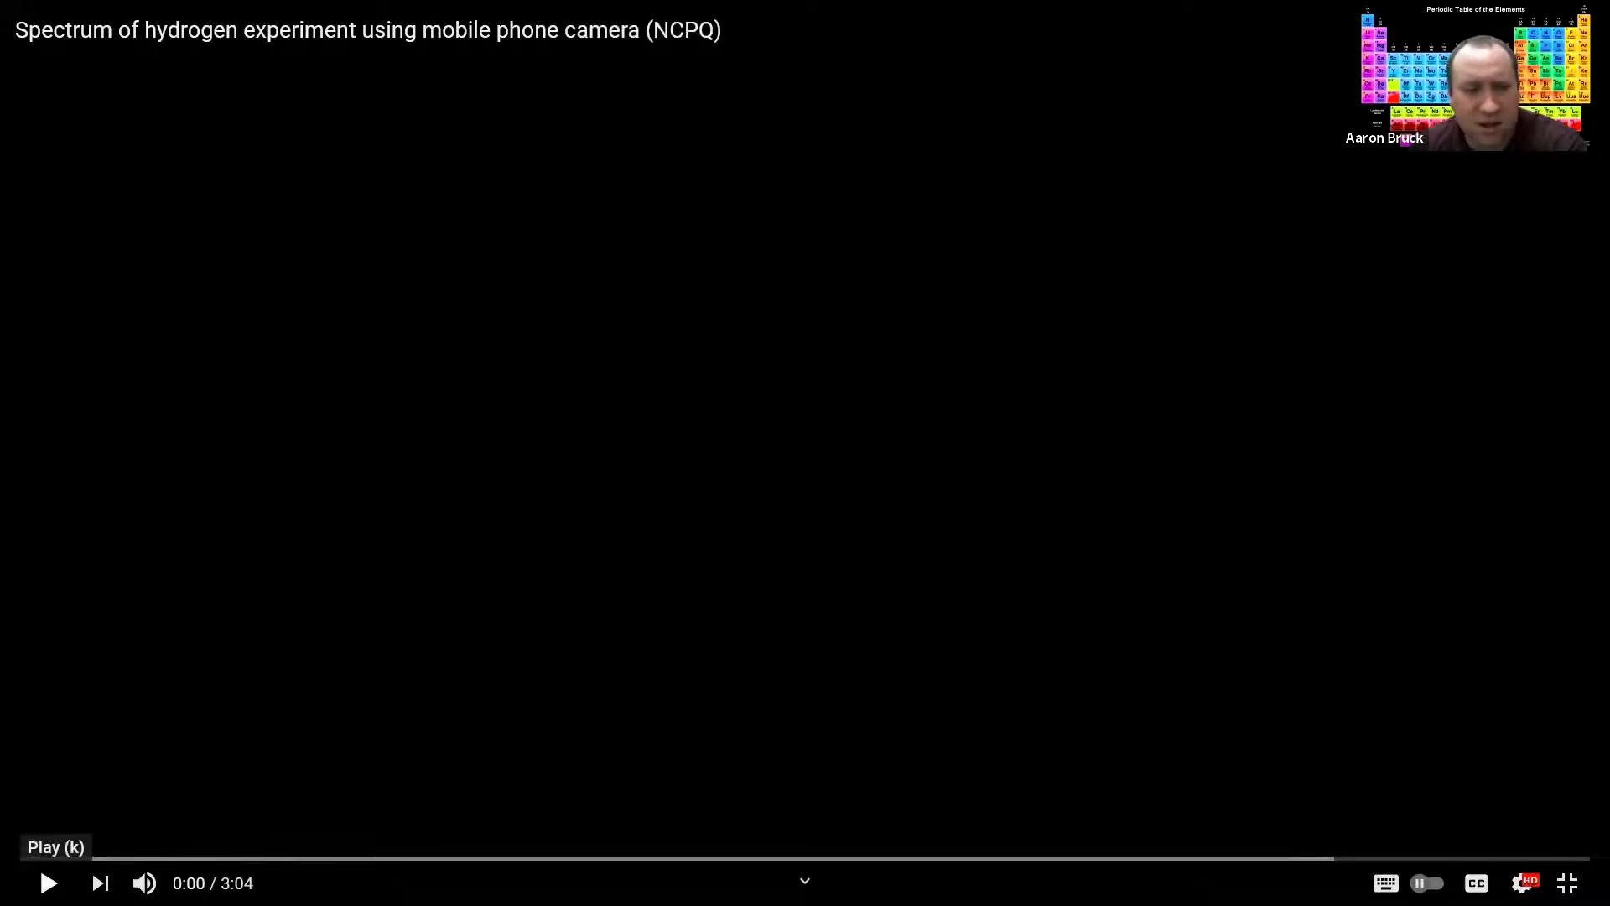
# Play the hydrogen spectrum video and pause it at about 1:09 on the coloured emission lines
pyautogui.click(50, 883)
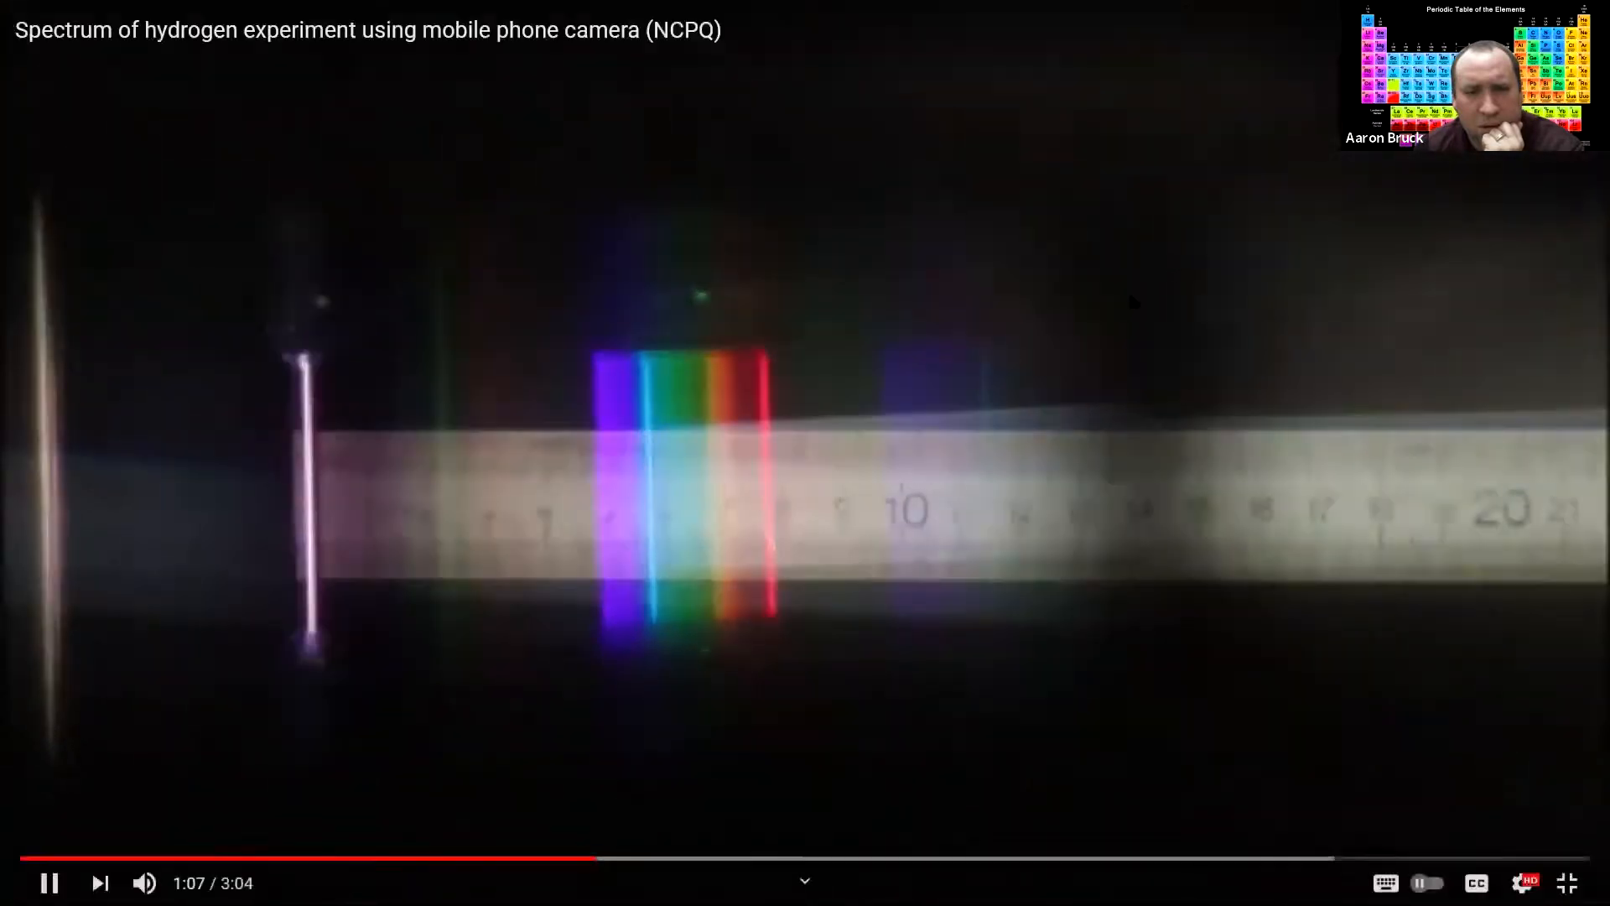
pyautogui.click(805, 453)
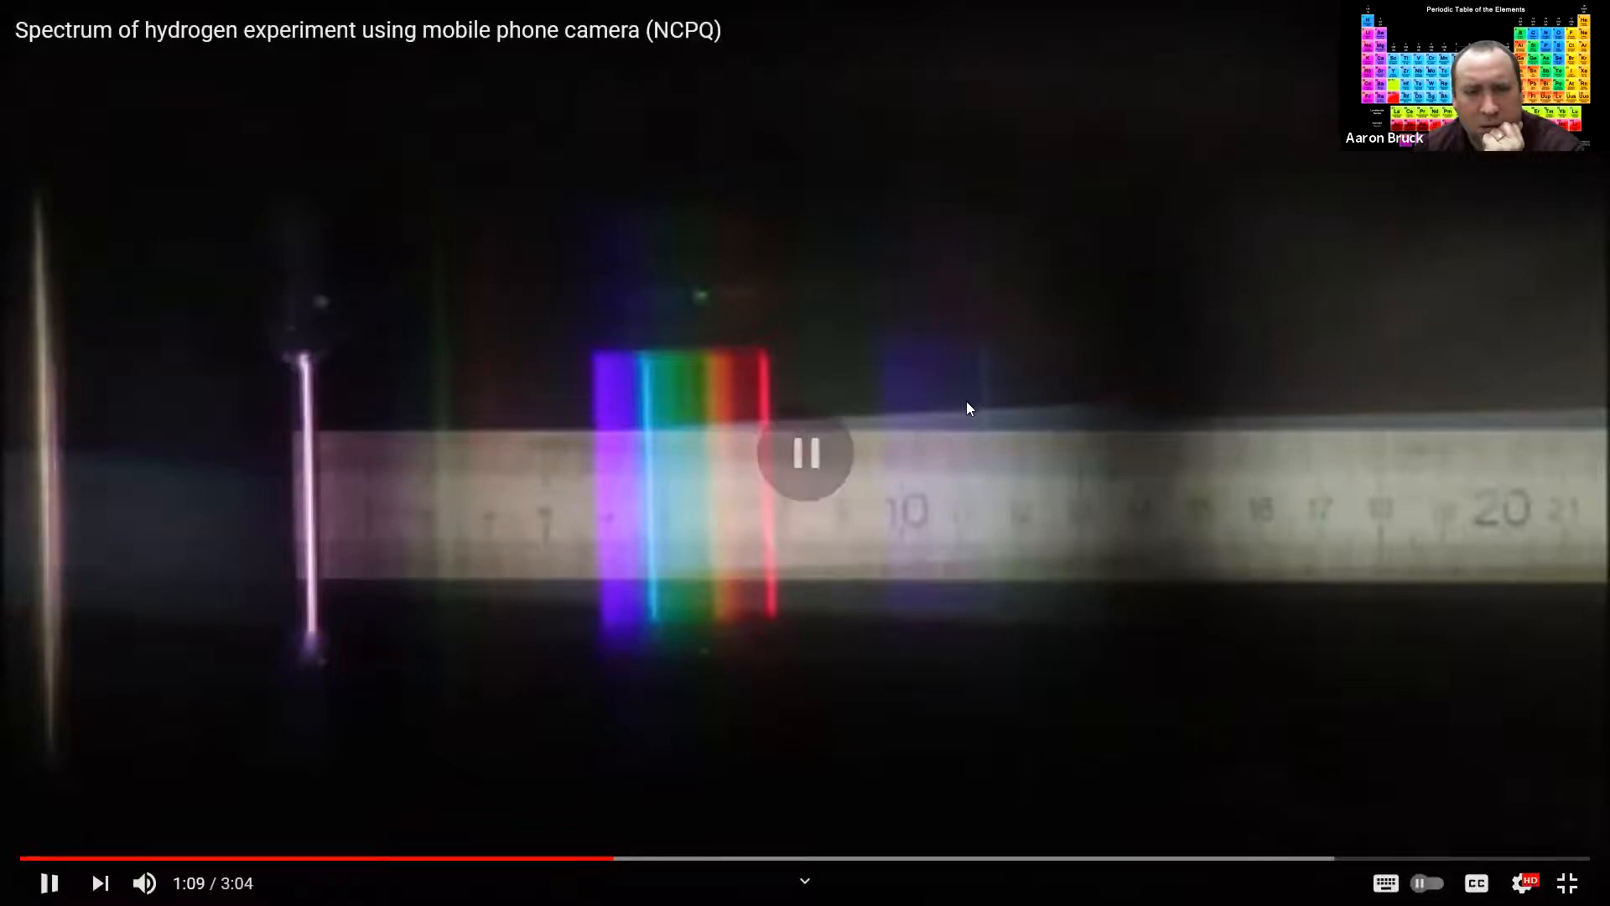
pyautogui.click(805, 457)
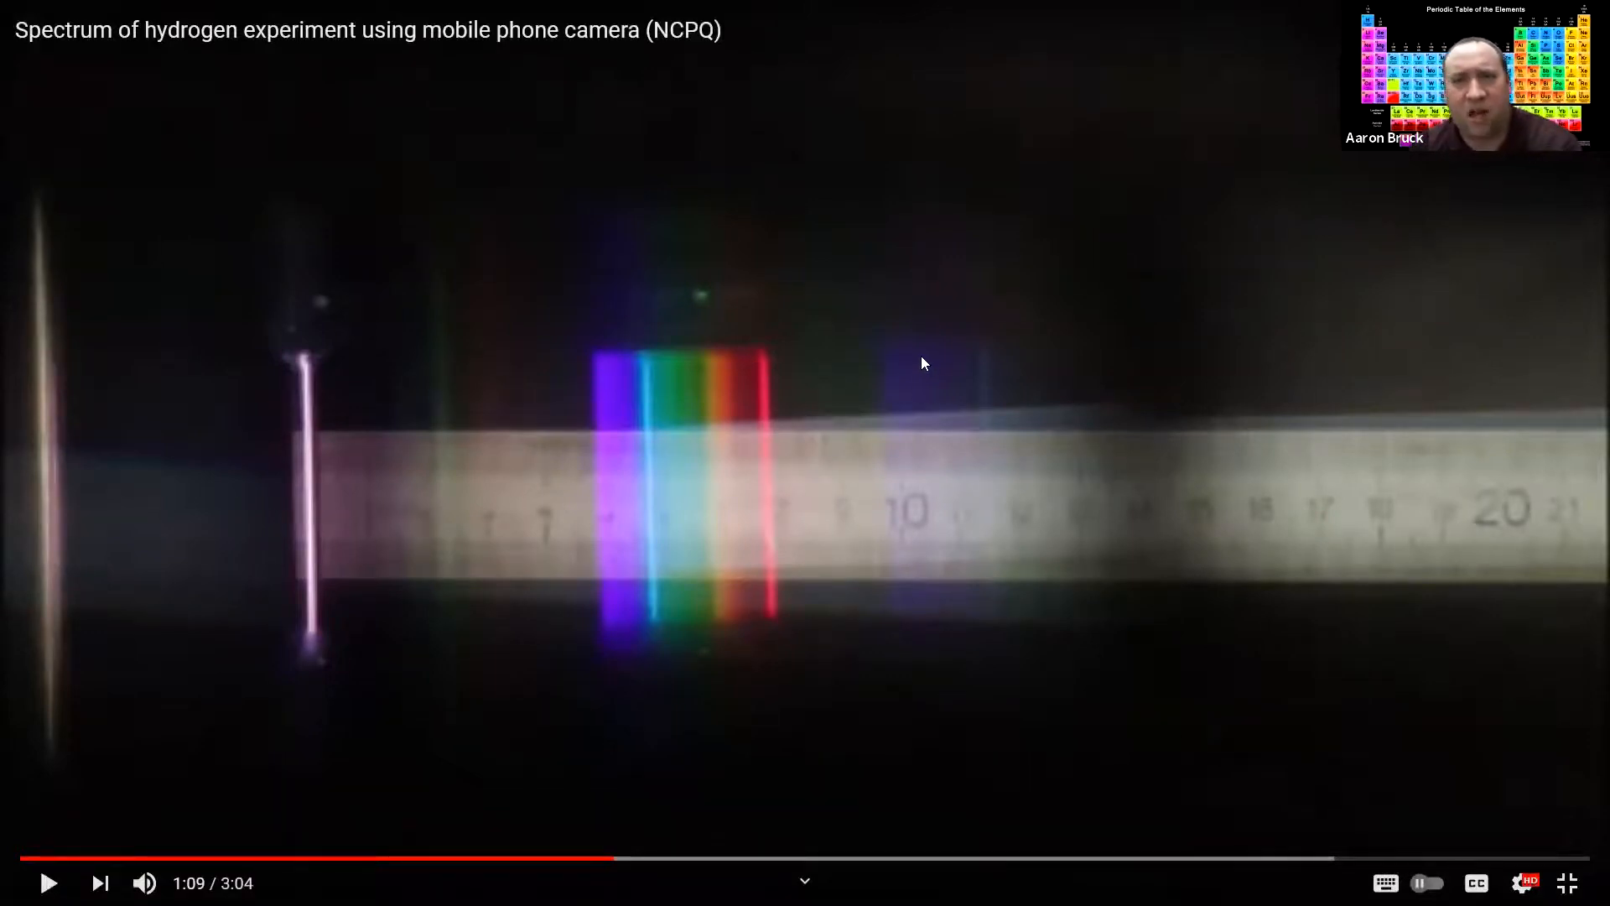
pyautogui.moveTo(762, 554)
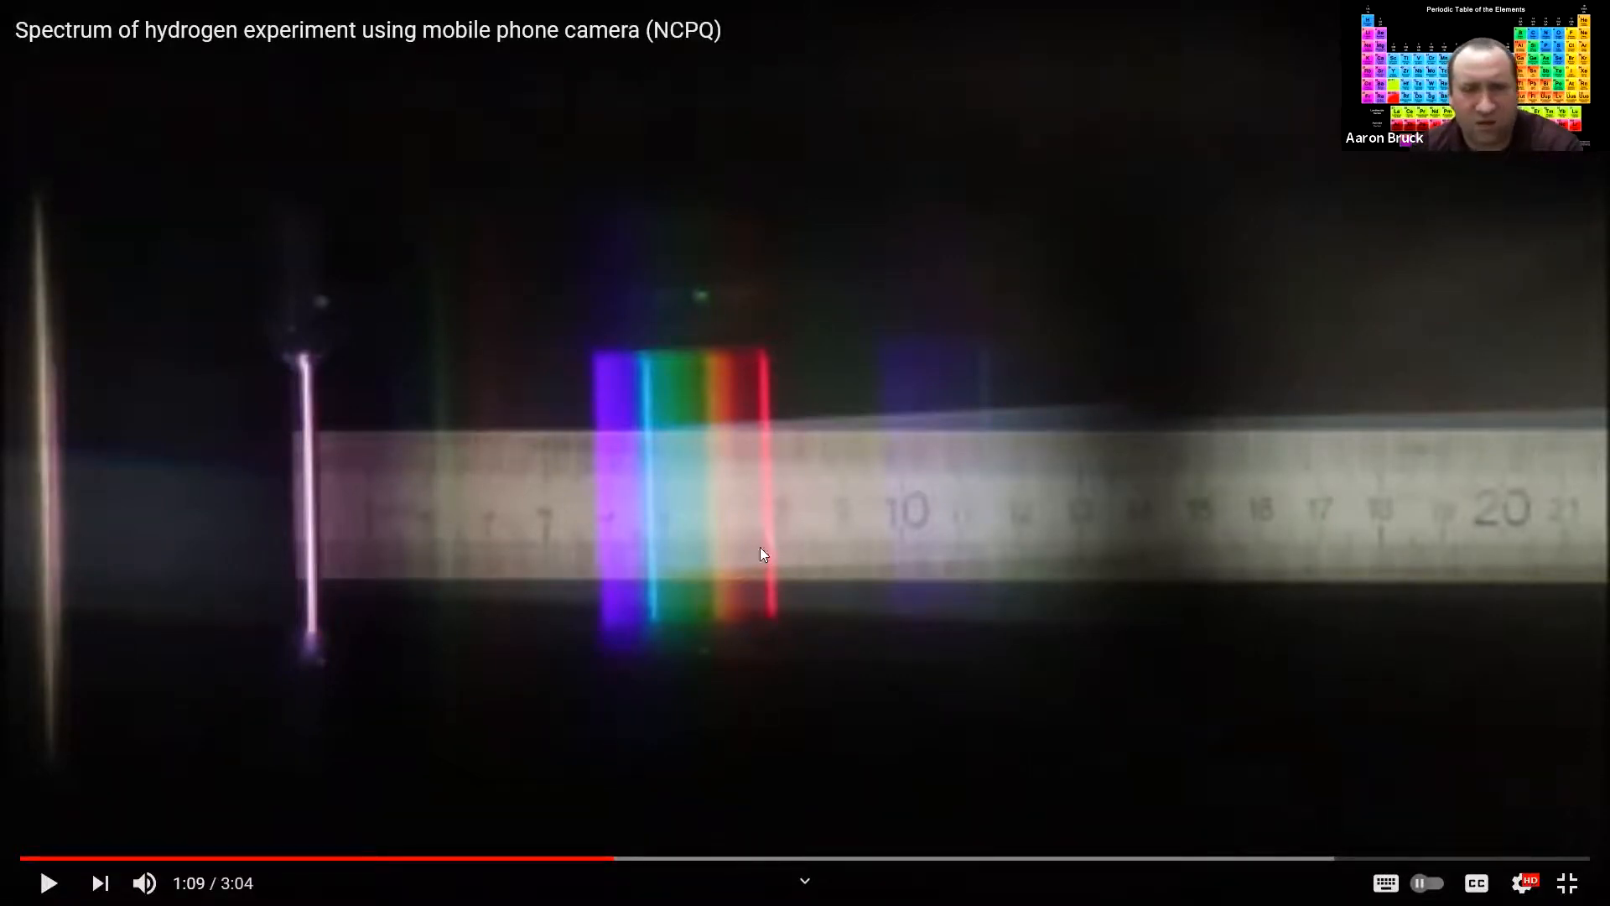
pyautogui.moveTo(1147, 756)
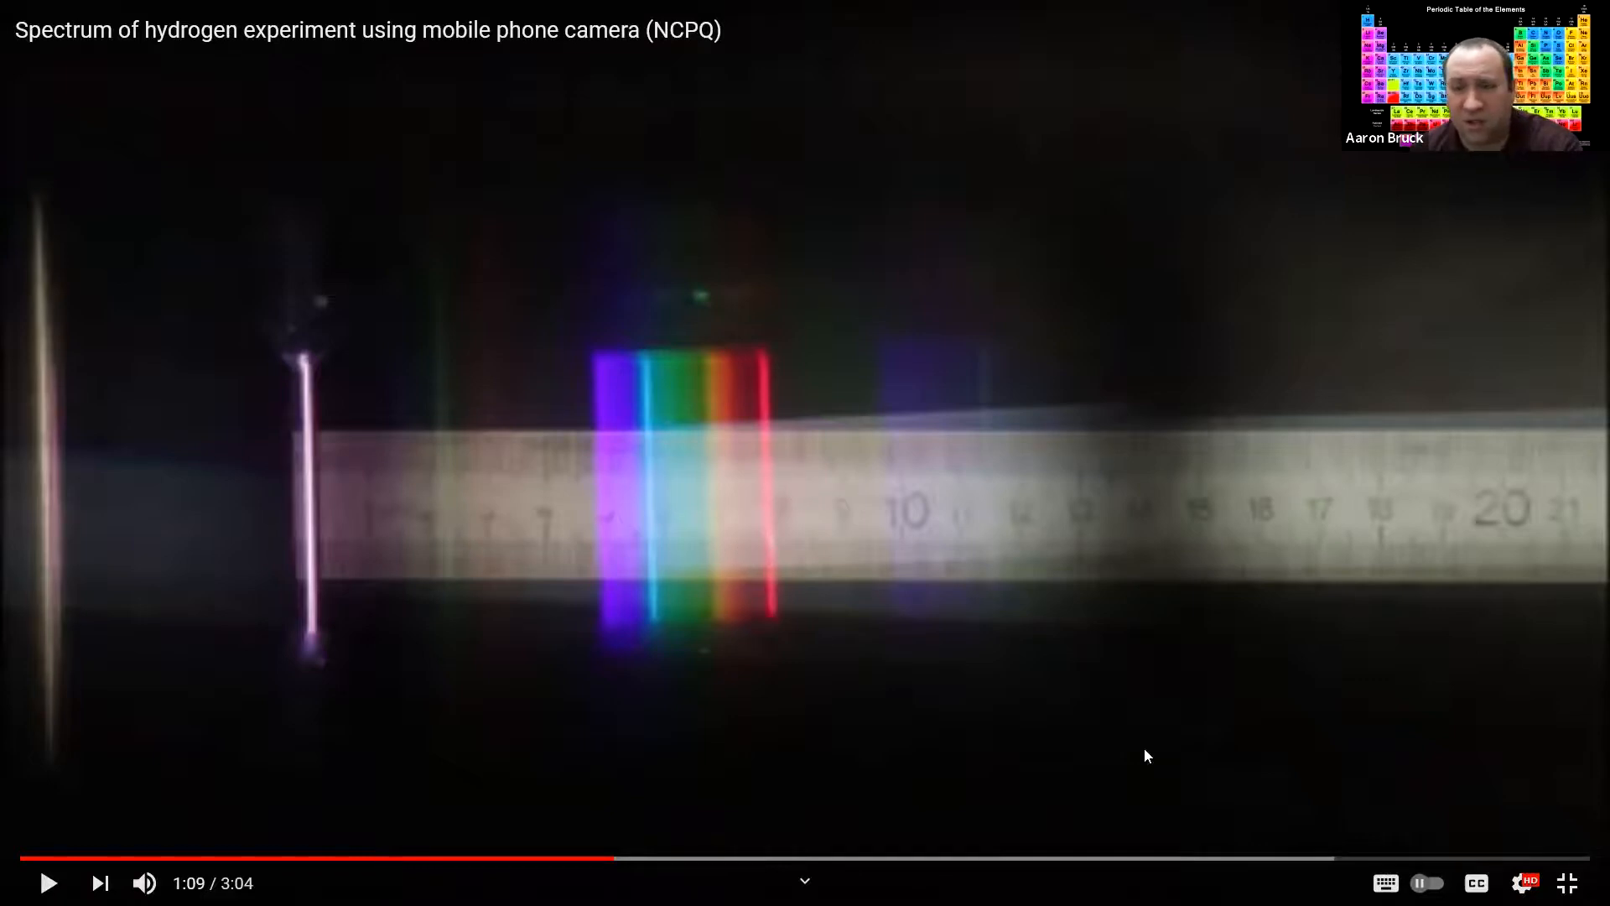
pyautogui.moveTo(1569, 883)
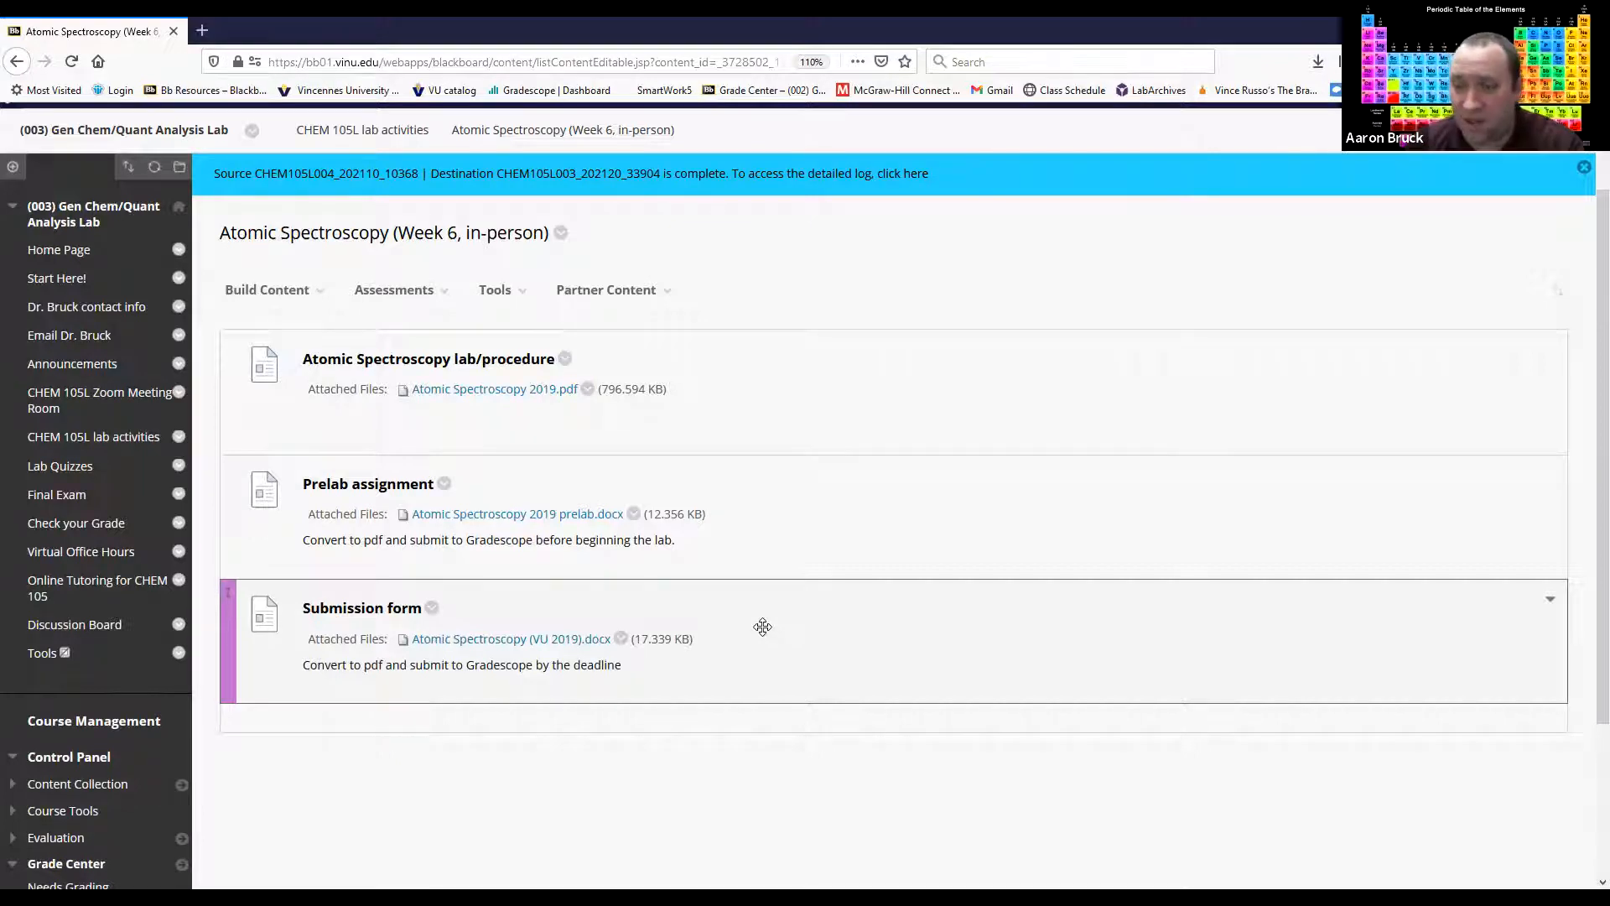
pyautogui.moveTo(755, 624)
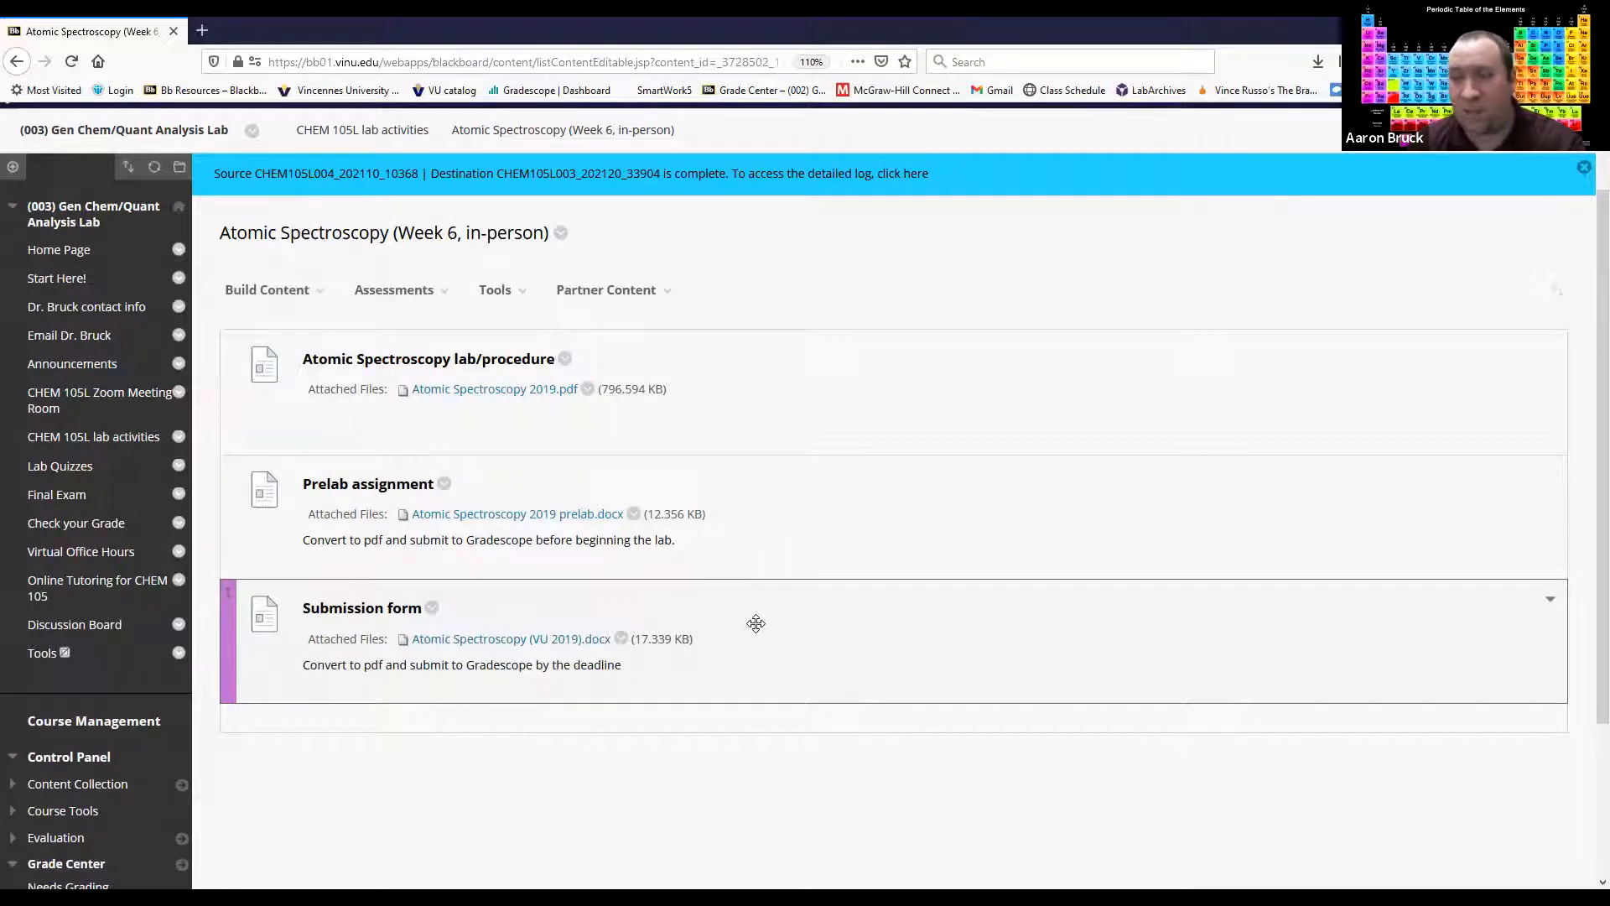